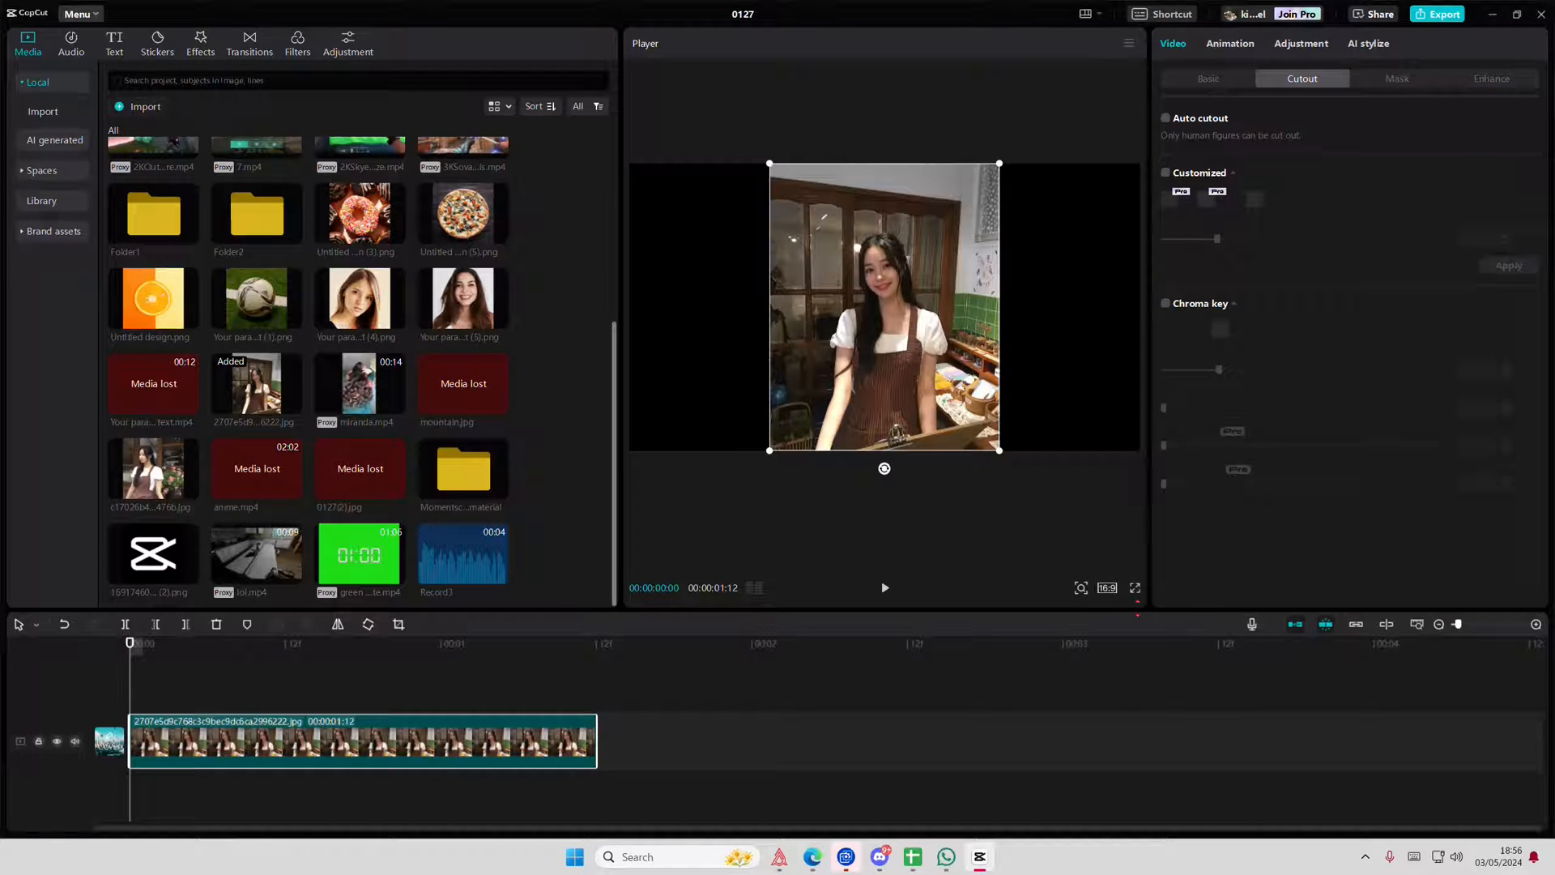
# Step: Scale the woman's photo up to fill the widescreen frame and duplicate it onto a second track
pyautogui.click(1107, 587)
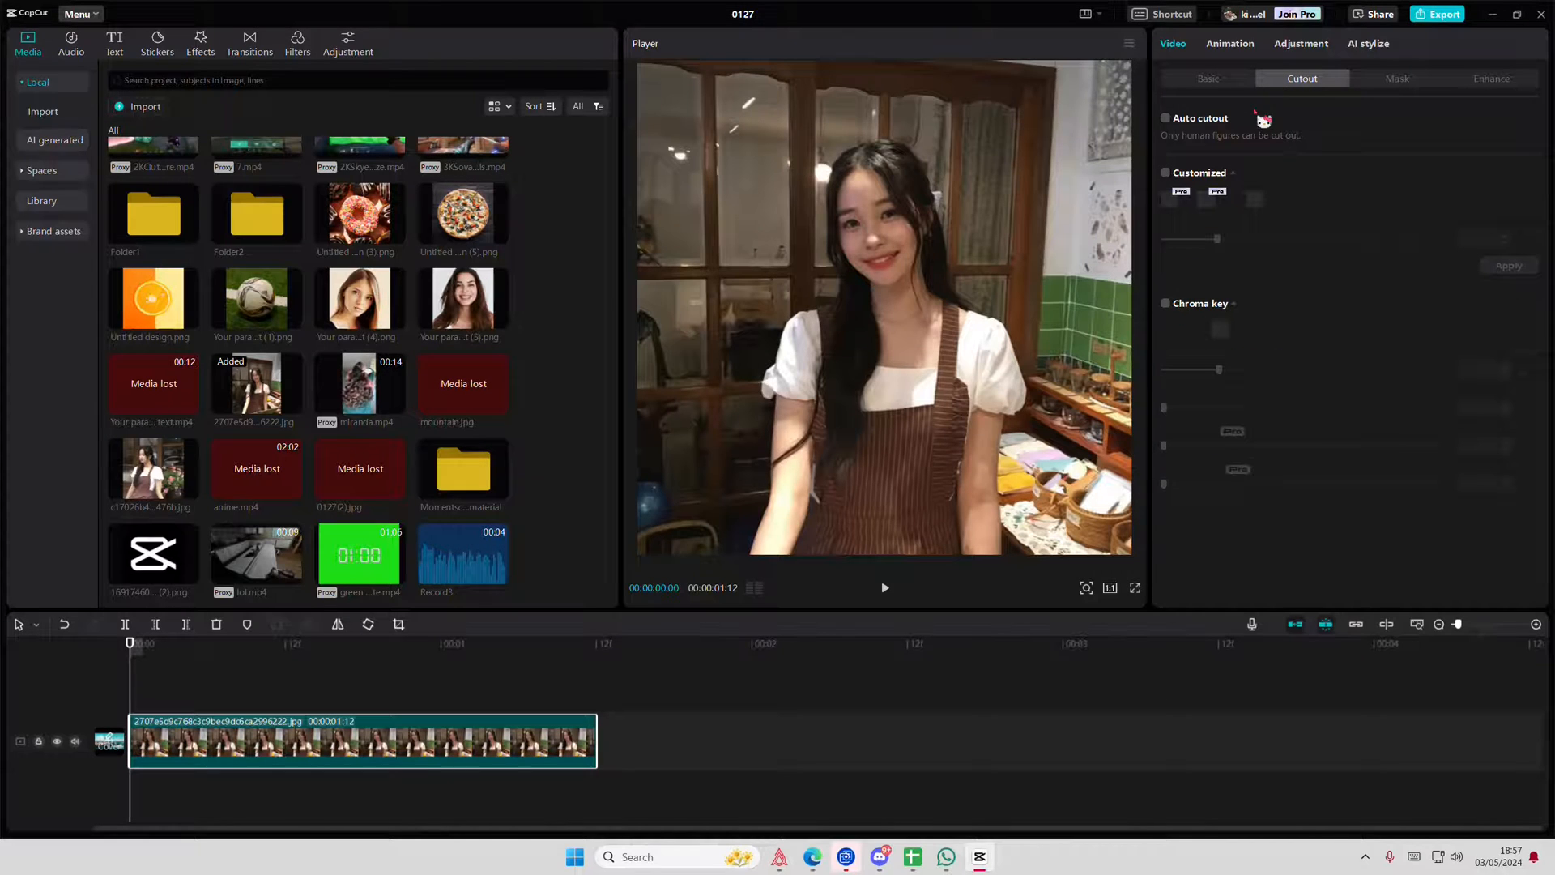
pyautogui.moveTo(1166, 118)
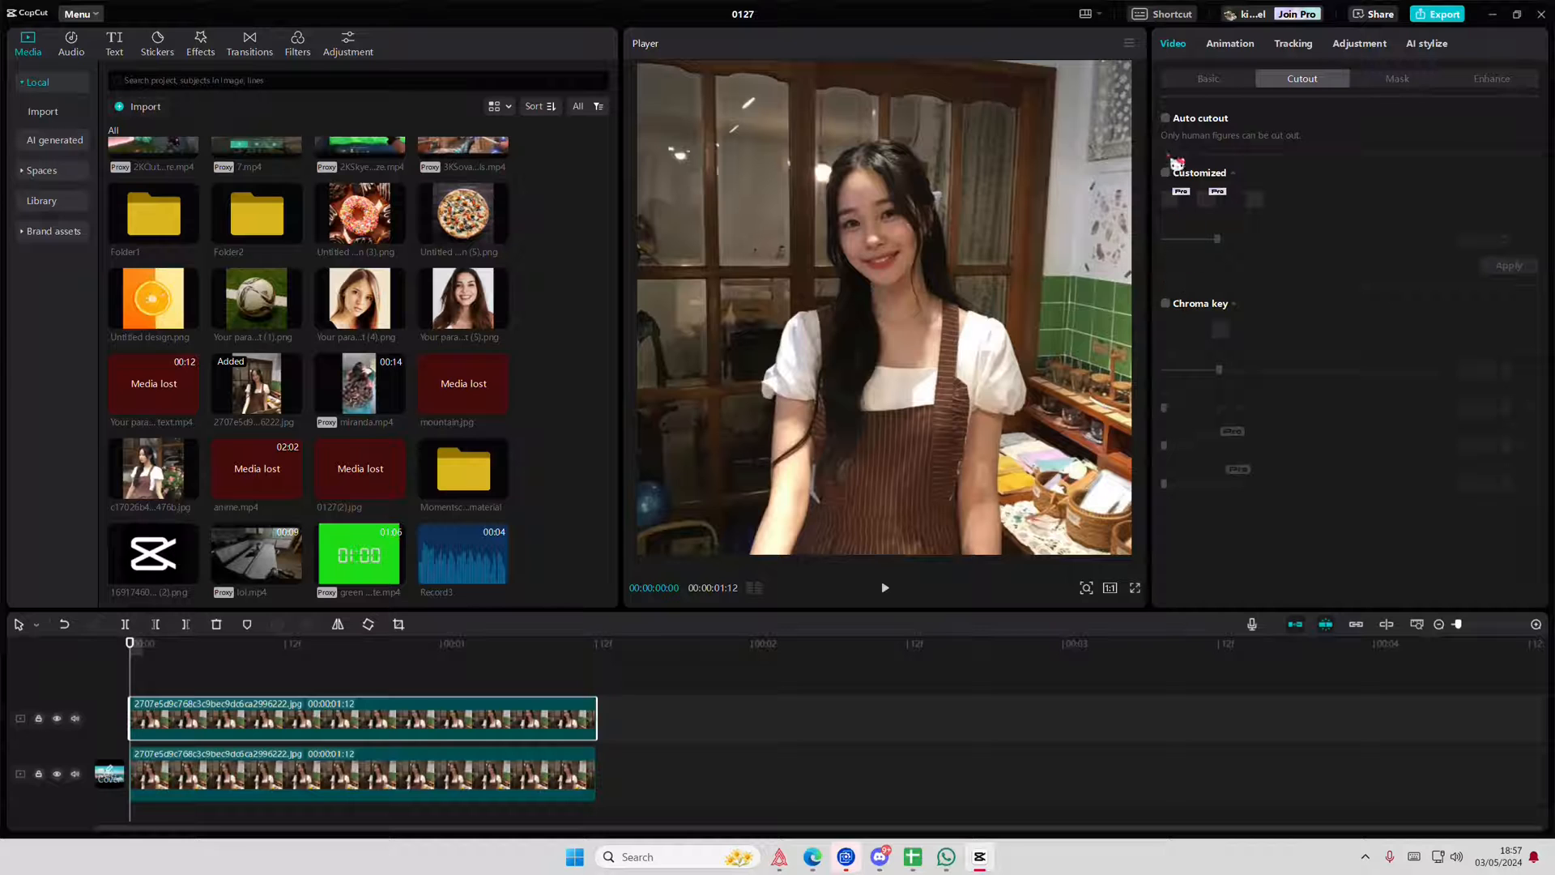
# Step: Tick Auto cutout on the middle copy of the photo to isolate the woman
pyautogui.click(1166, 118)
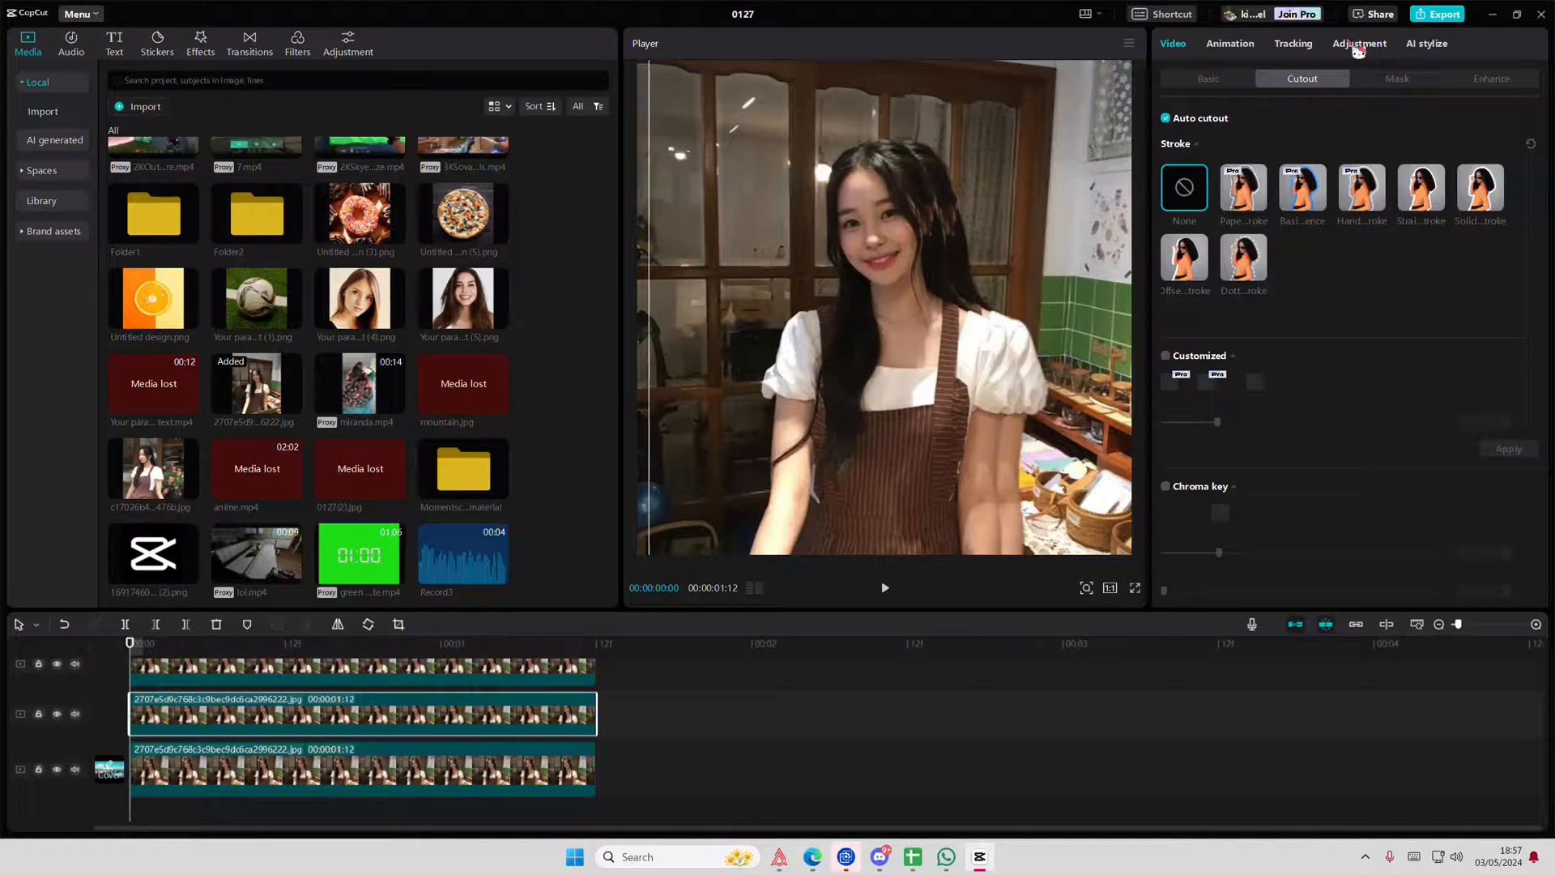
# Step: Lower Saturation, Brightness, Contrast, Highlight, Shadow, Whites, Blacks and Illumination to -50 on the cutout copy
pyautogui.click(1358, 43)
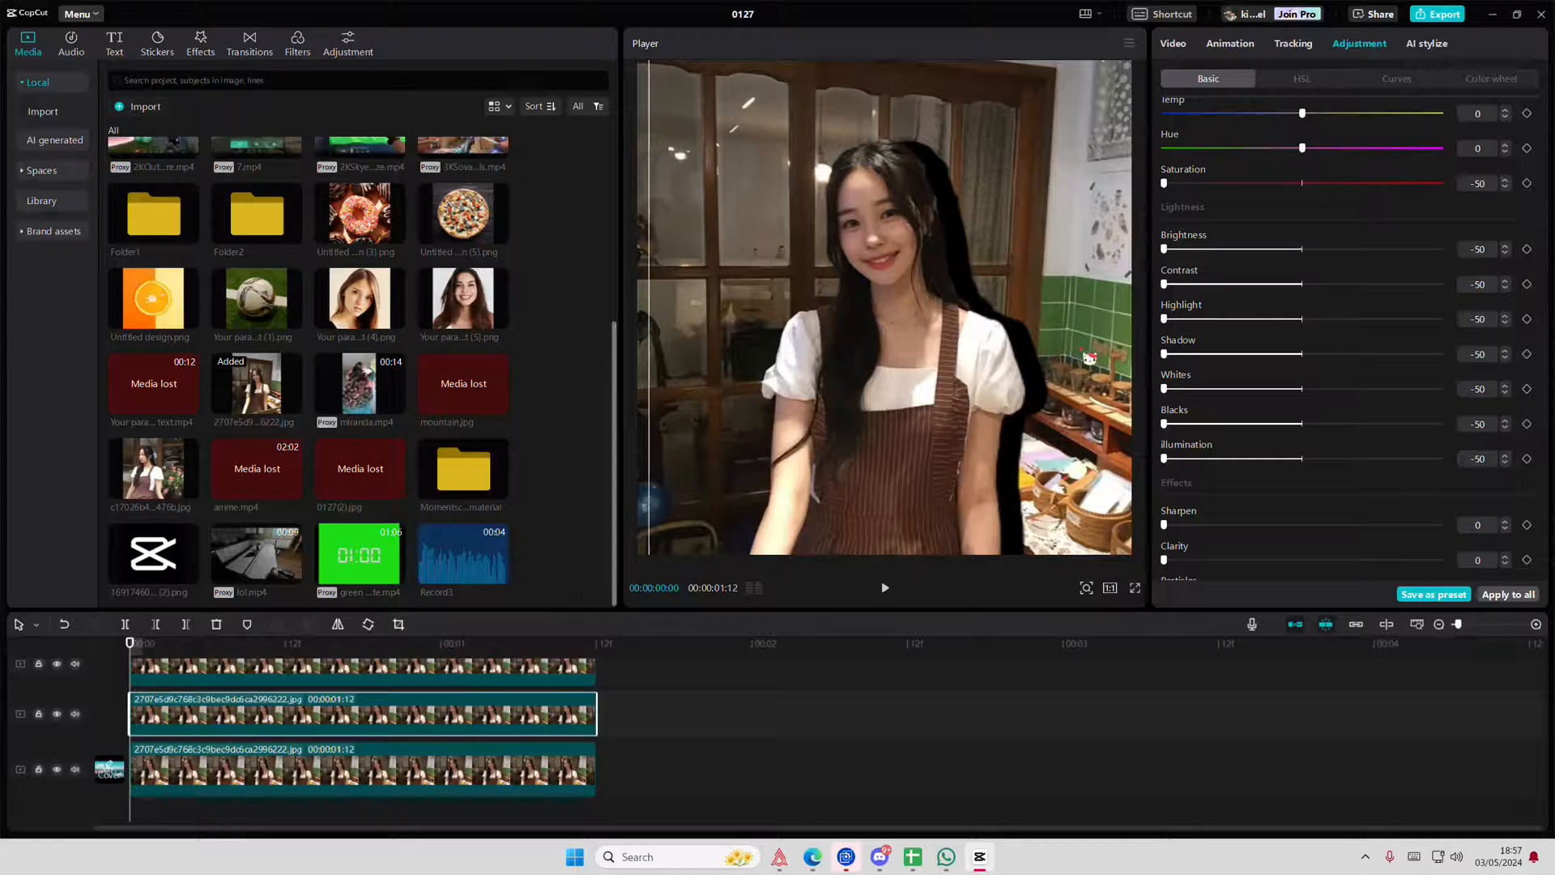
pyautogui.click(1302, 78)
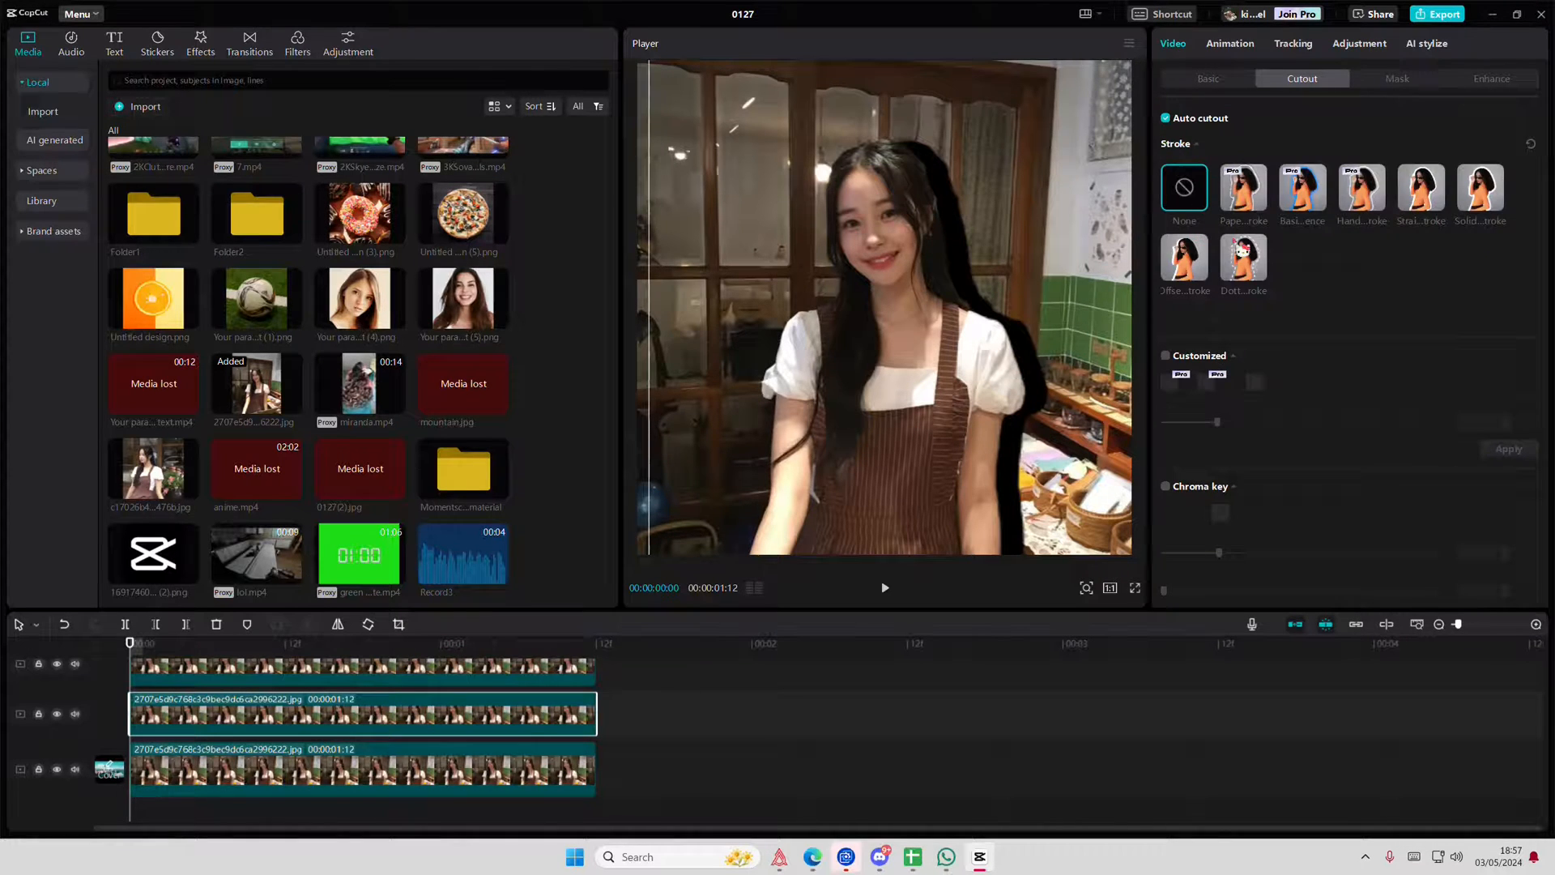
# Step: Set the silhouette copy's opacity to 45% and delete the original uncut photo track
pyautogui.click(1207, 79)
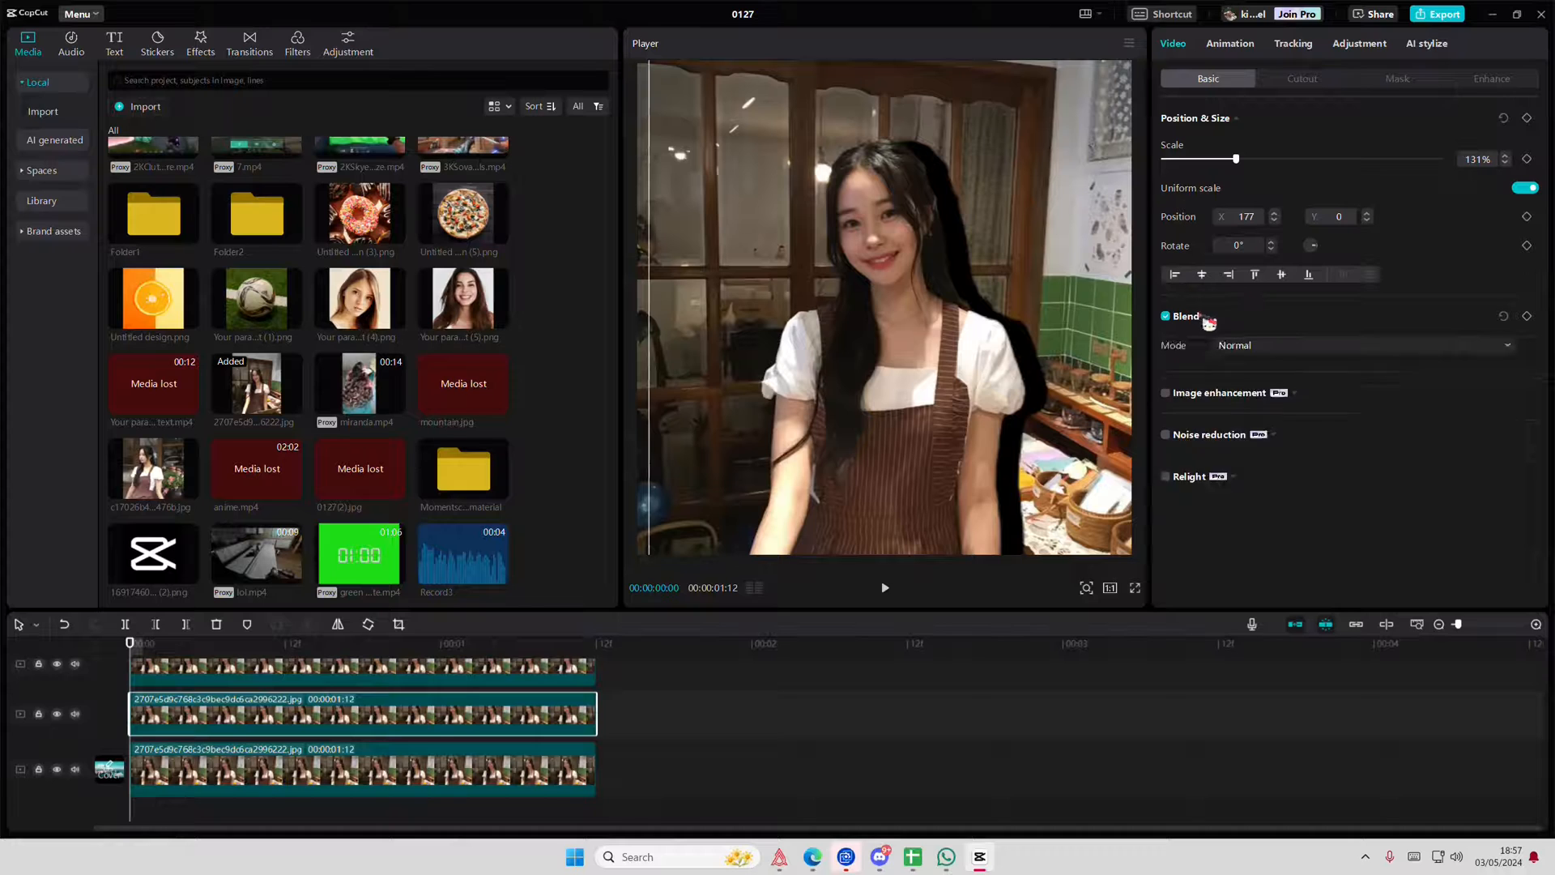
pyautogui.click(1167, 315)
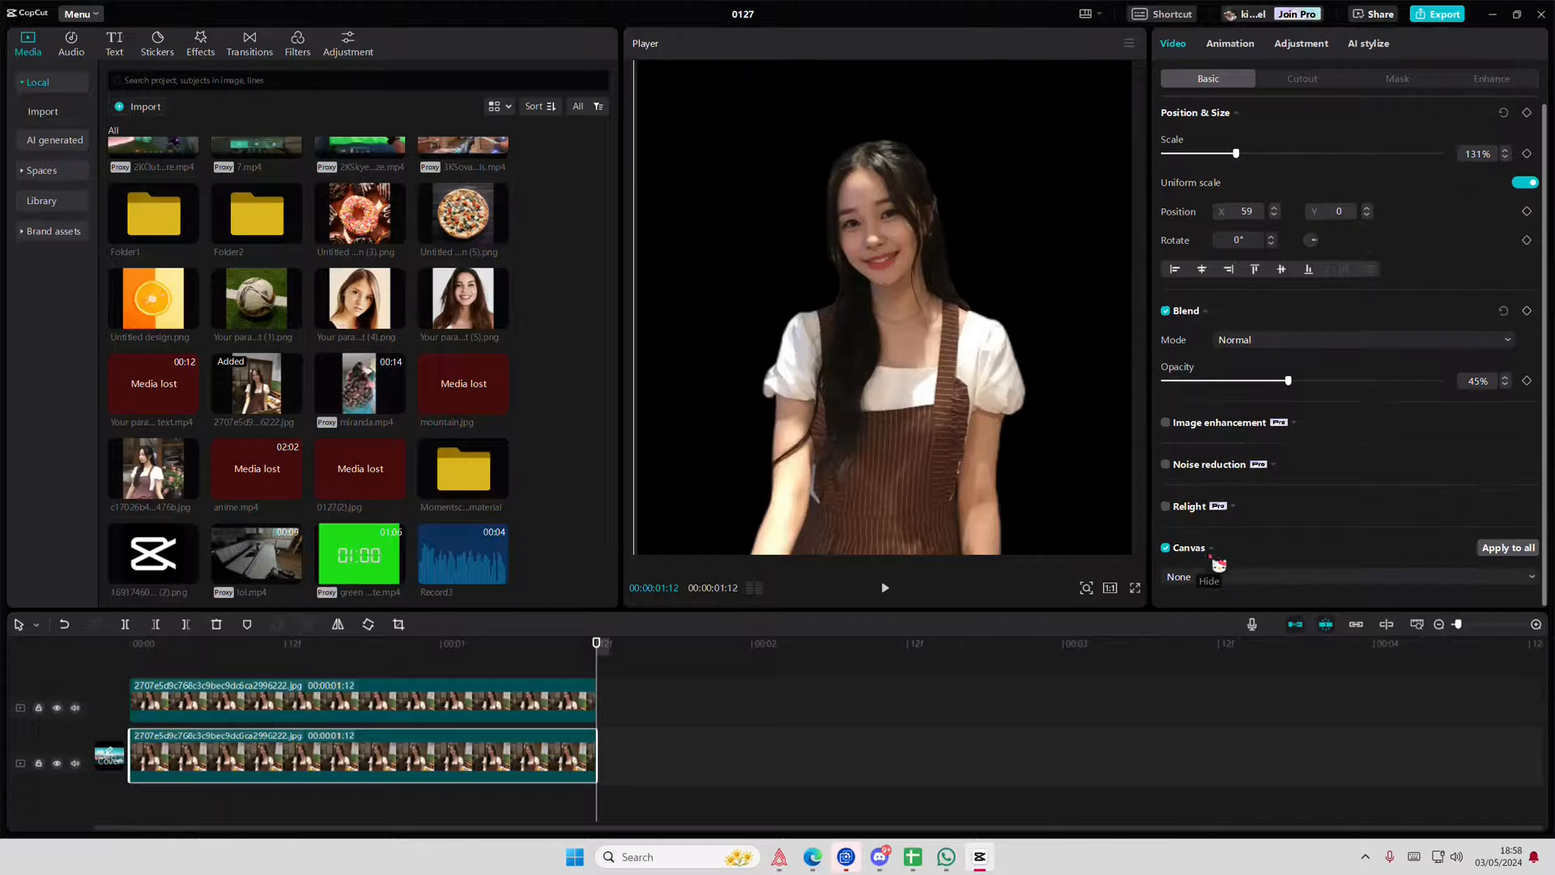
# Step: Set the canvas background to a solid light pink colour
pyautogui.click(1344, 576)
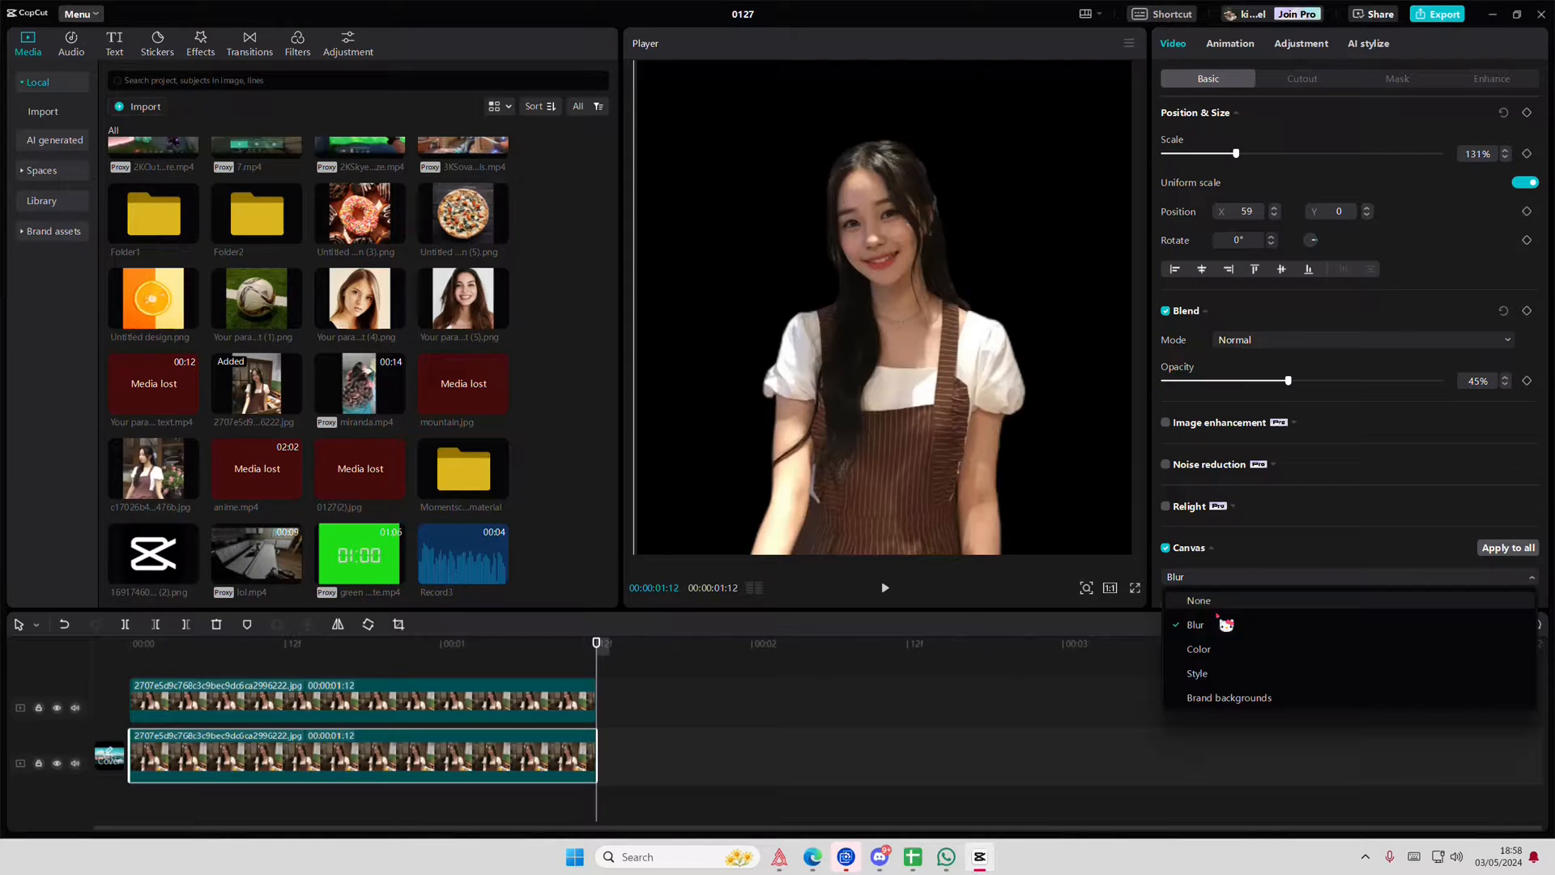
pyautogui.click(1197, 648)
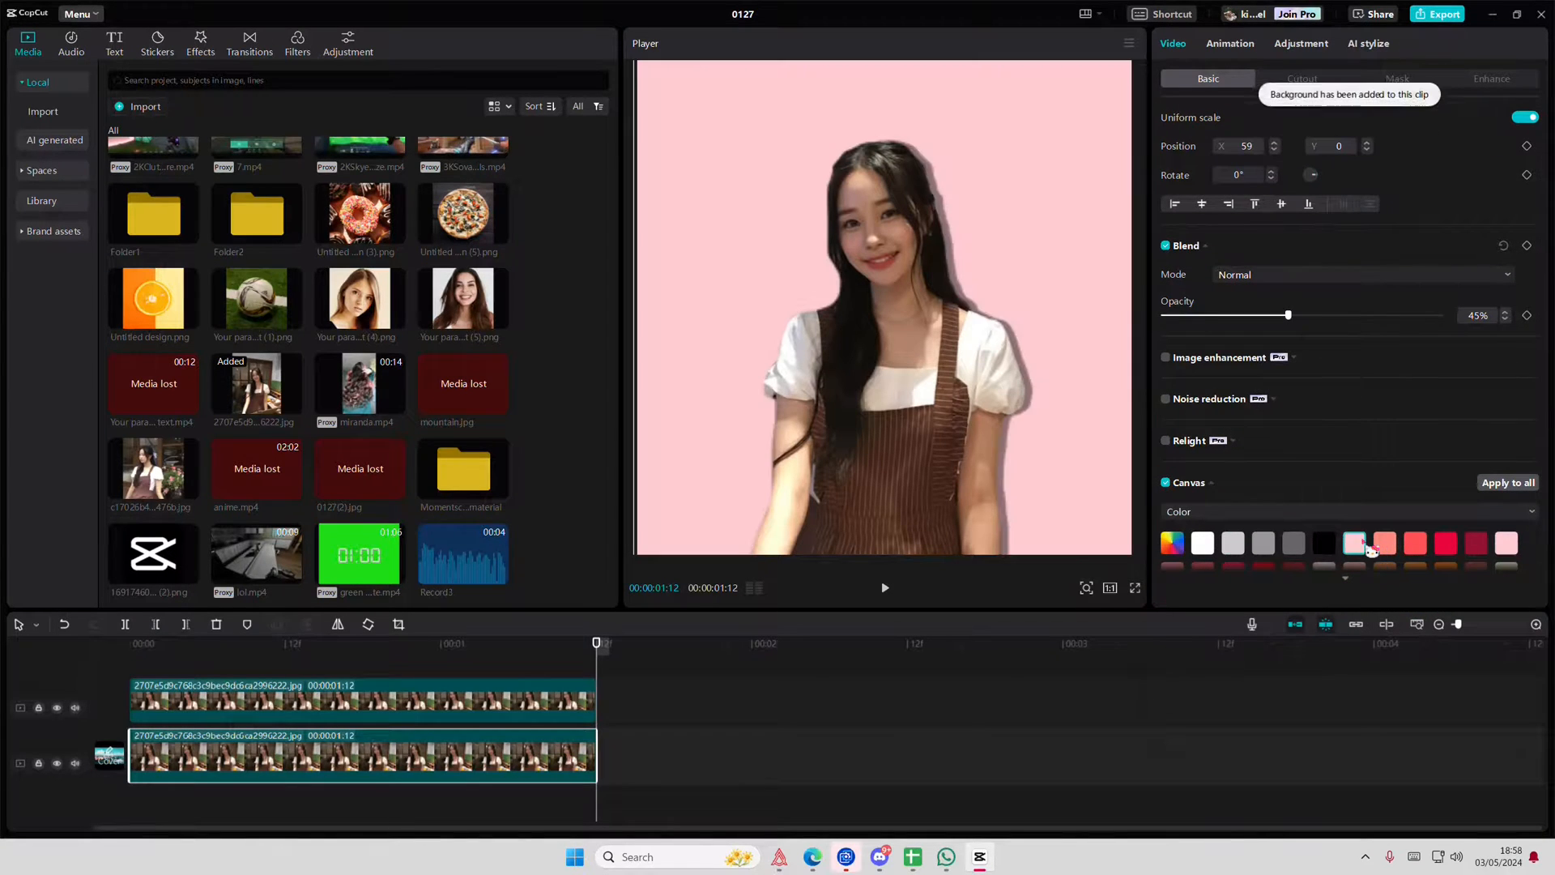